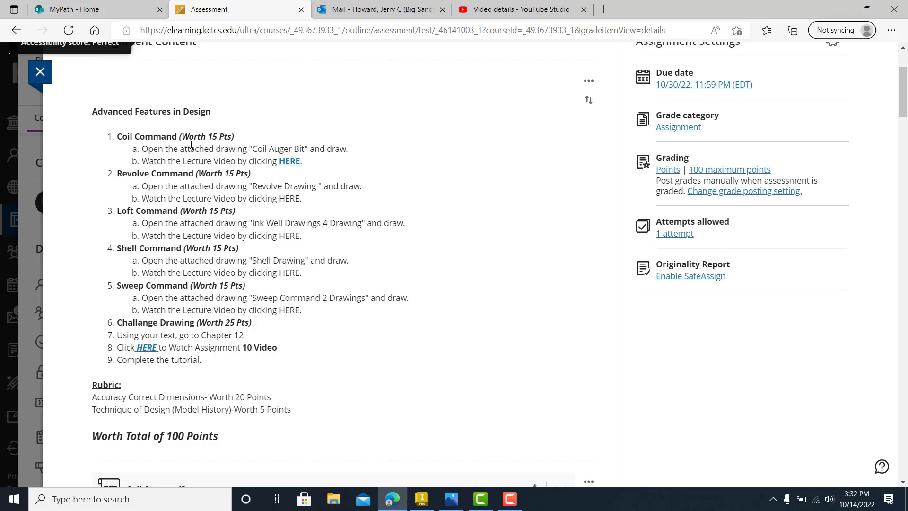
mouse_move(633, 100)
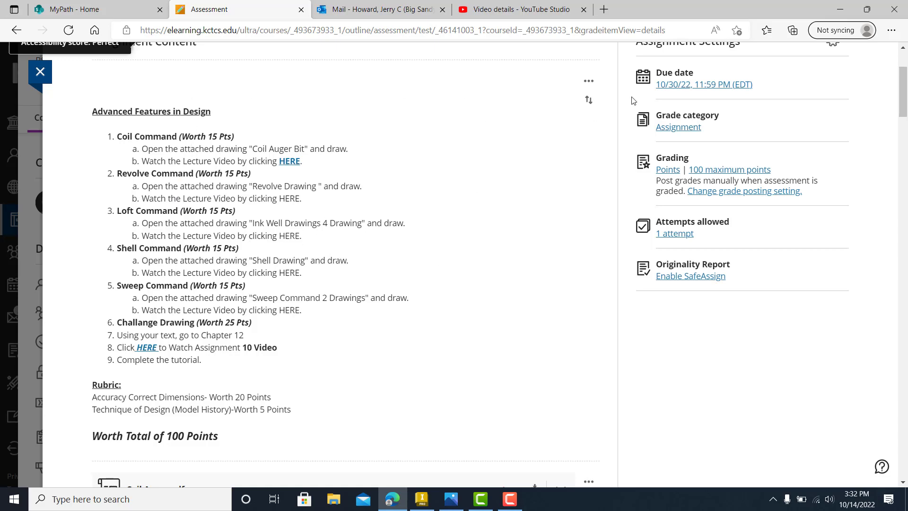
Step: Download the Revolve Drawing image from the Blackboard Learn assignment and open it
scroll(down, 3)
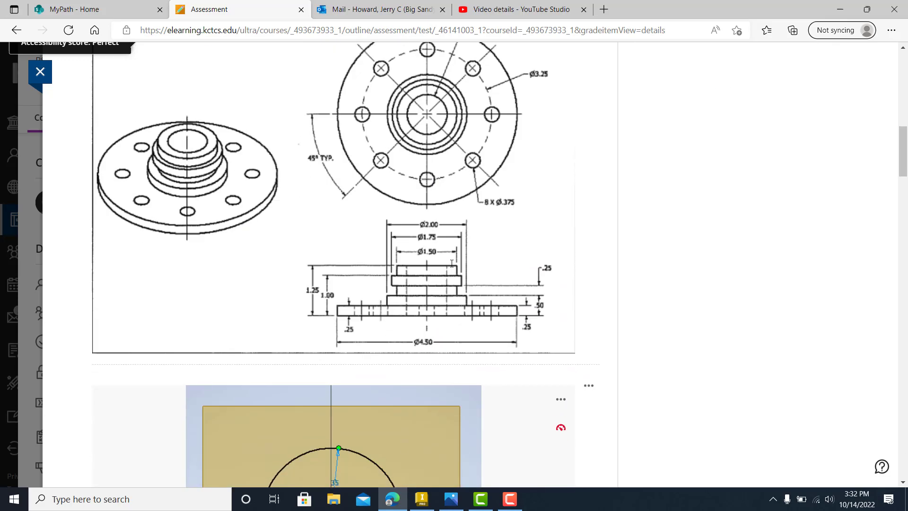
click(588, 145)
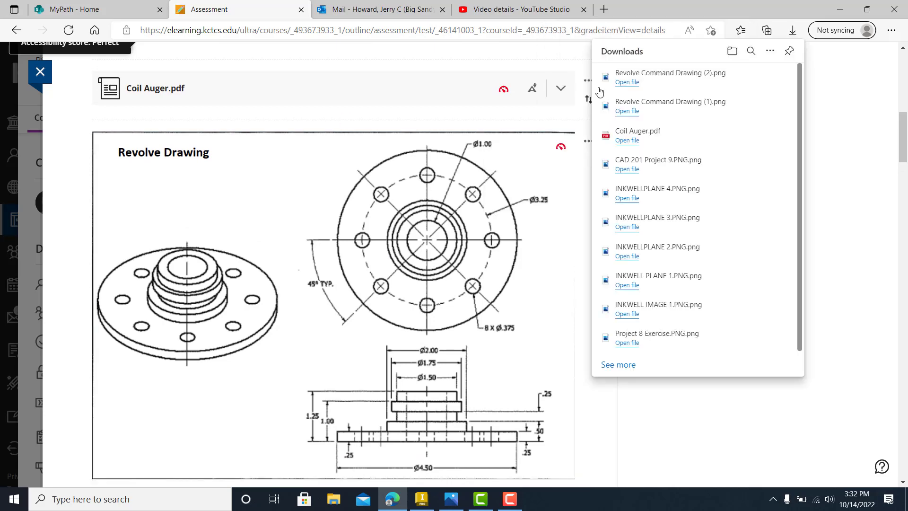
click(626, 82)
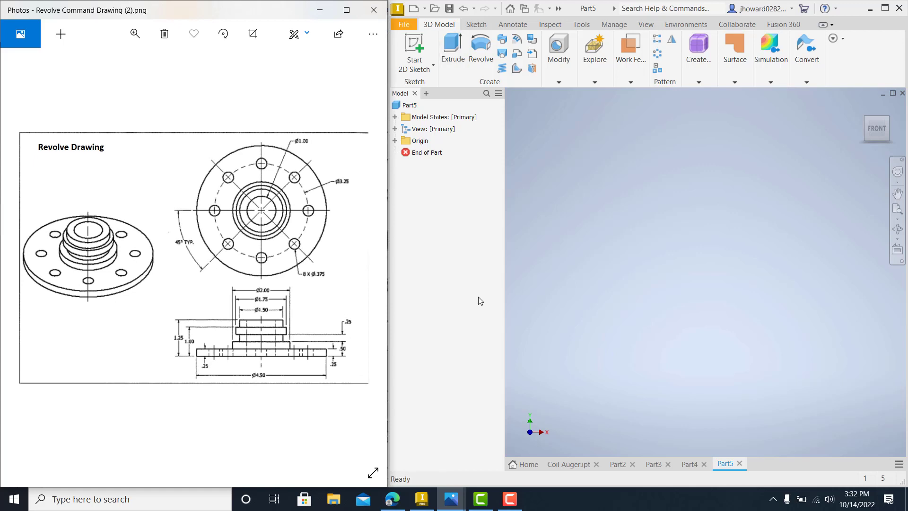
mouse_move(257, 307)
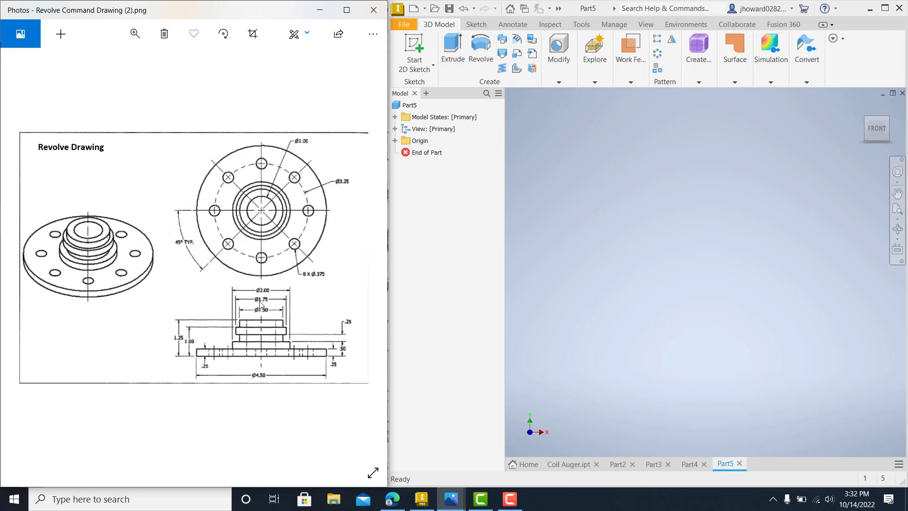
Step: Magnify the revolve drawing in Photos to read the top-view and side-section dimensions
click(135, 34)
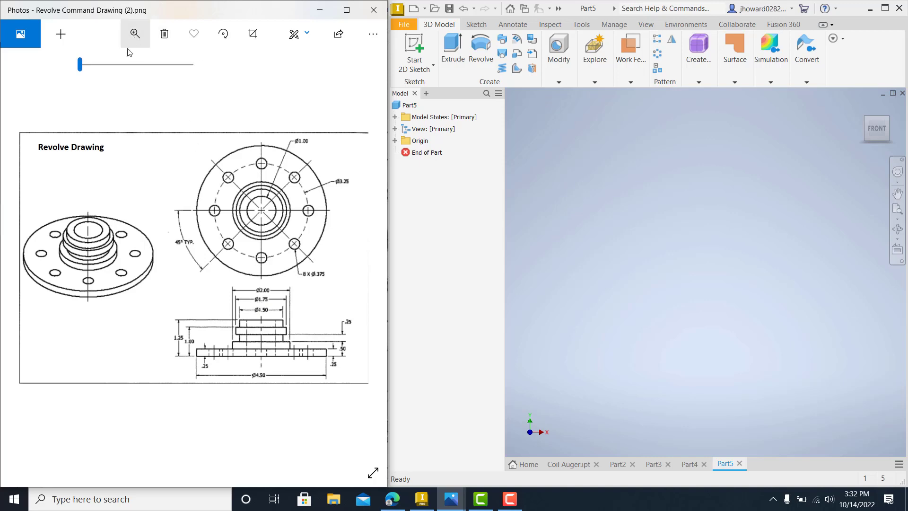
drag(80, 65, 104, 65)
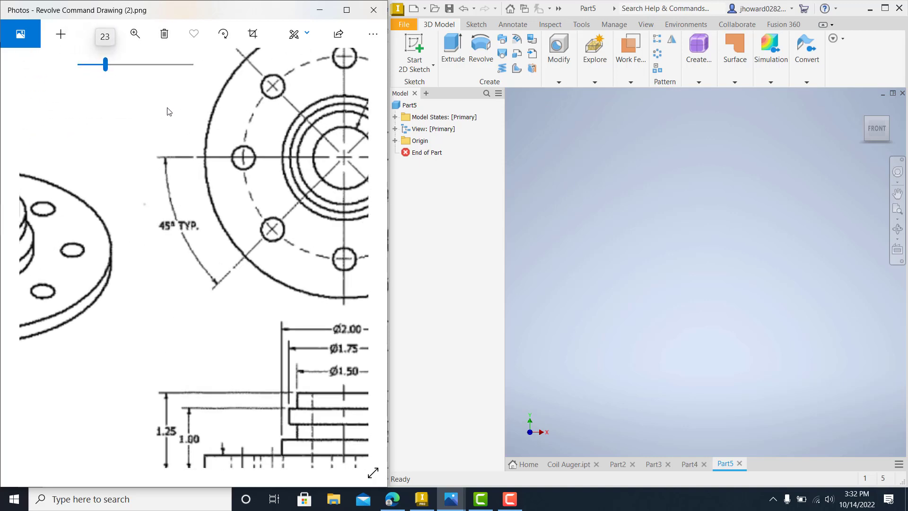
scroll(down, 3)
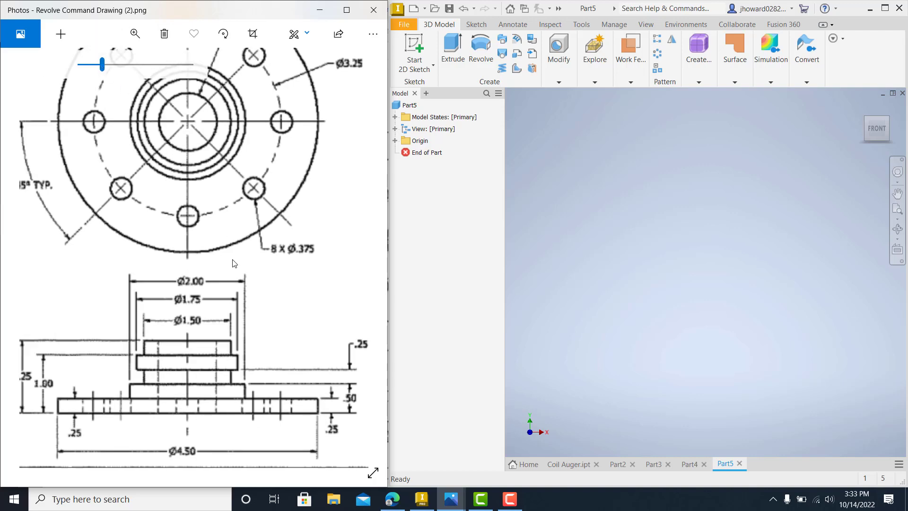
scroll(down, 3)
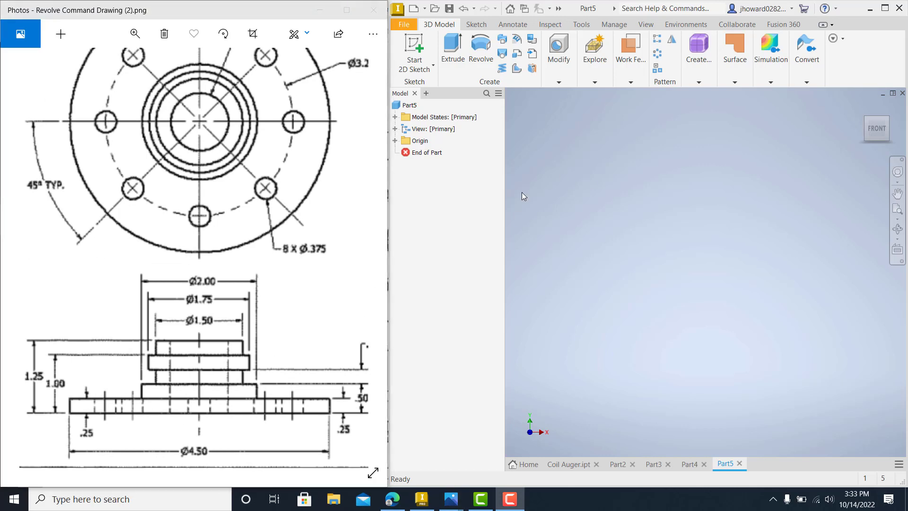
mouse_move(382, 88)
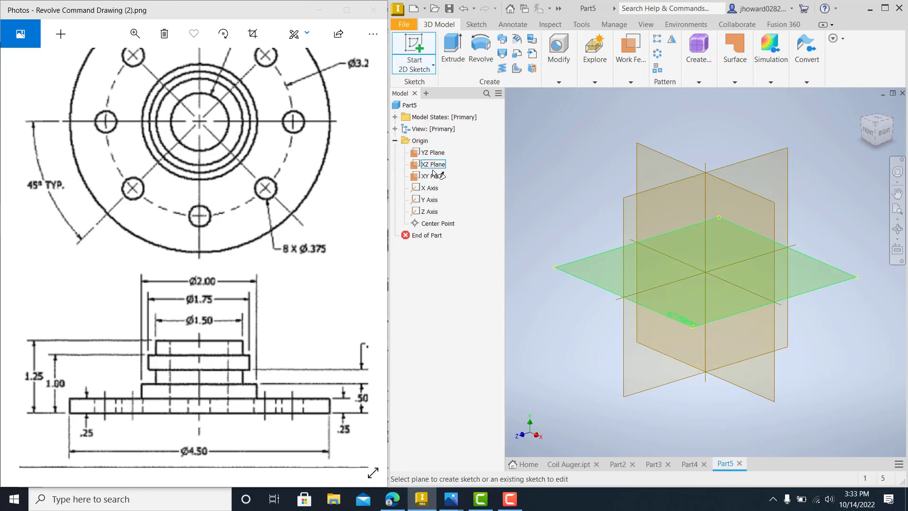
Step: Create Sketch1 on the part's XY origin plane
click(432, 176)
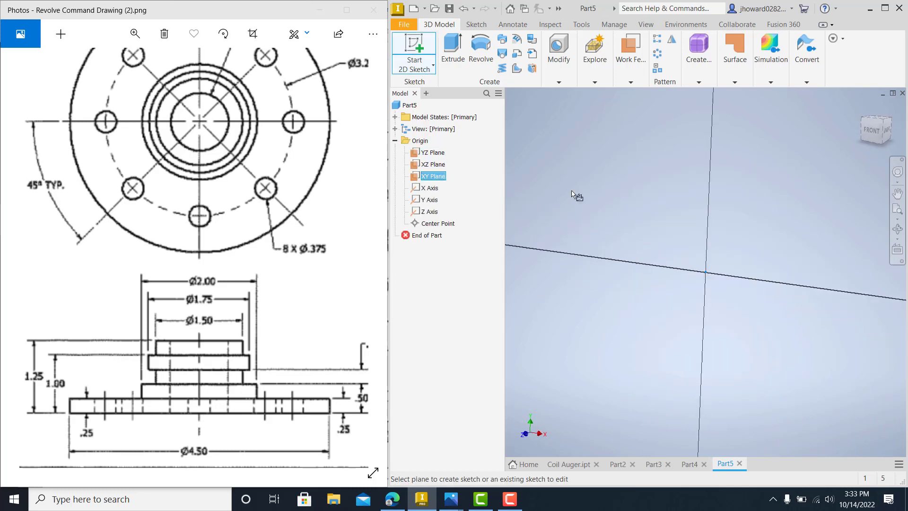
click(433, 176)
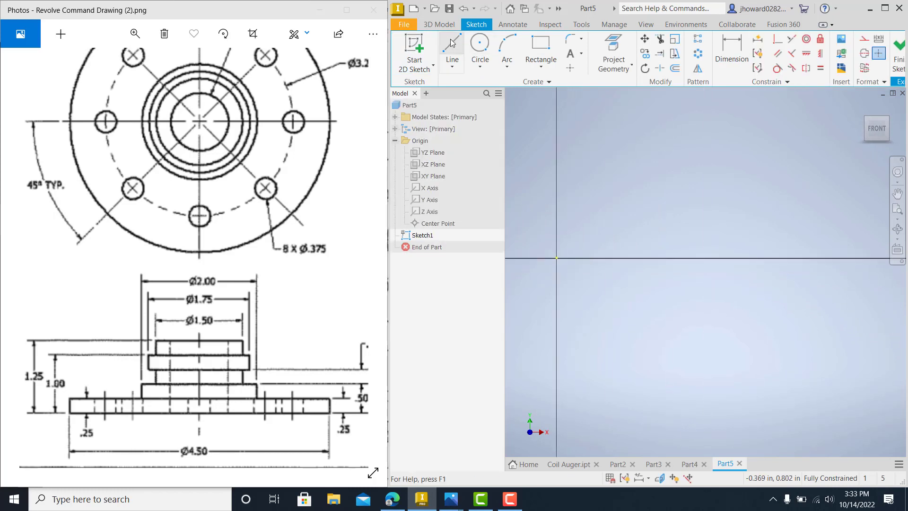
Step: Draw the stepped hub half-profile with lines from the origin, entering a 4.5 length
click(451, 46)
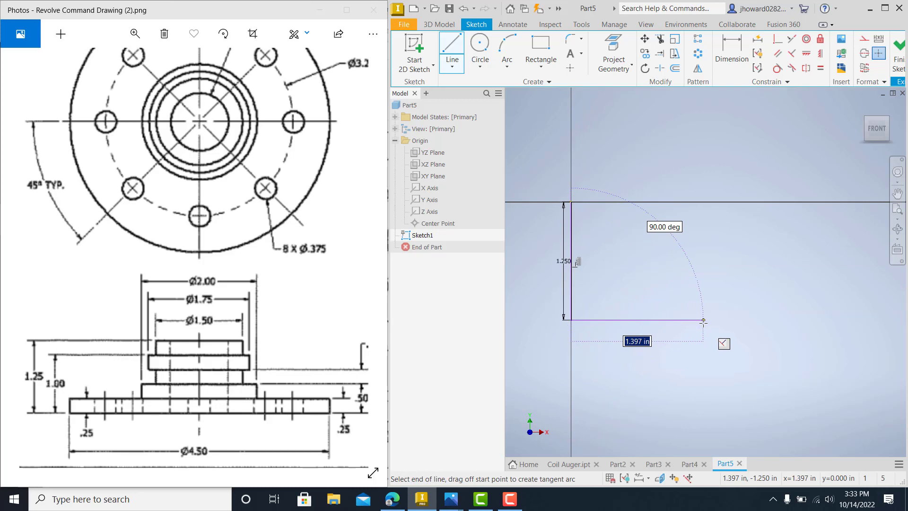
text(4.5)
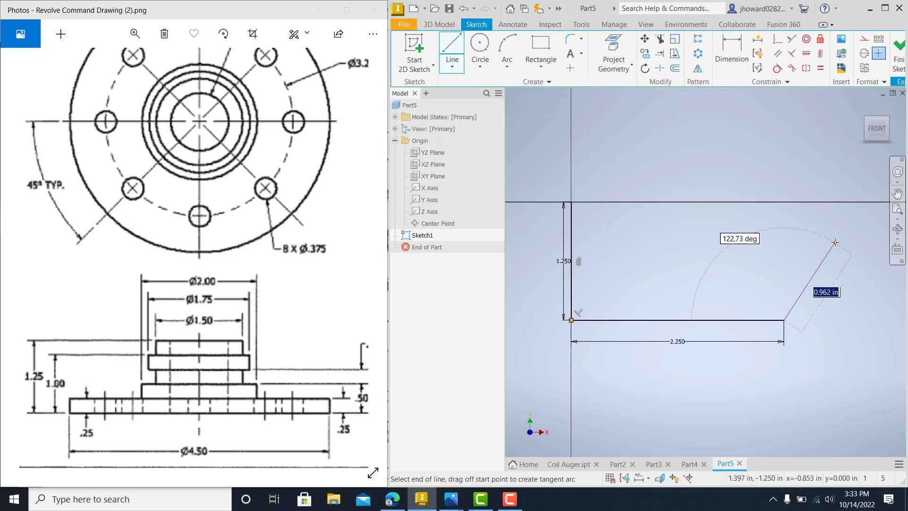
drag(836, 241, 784, 288)
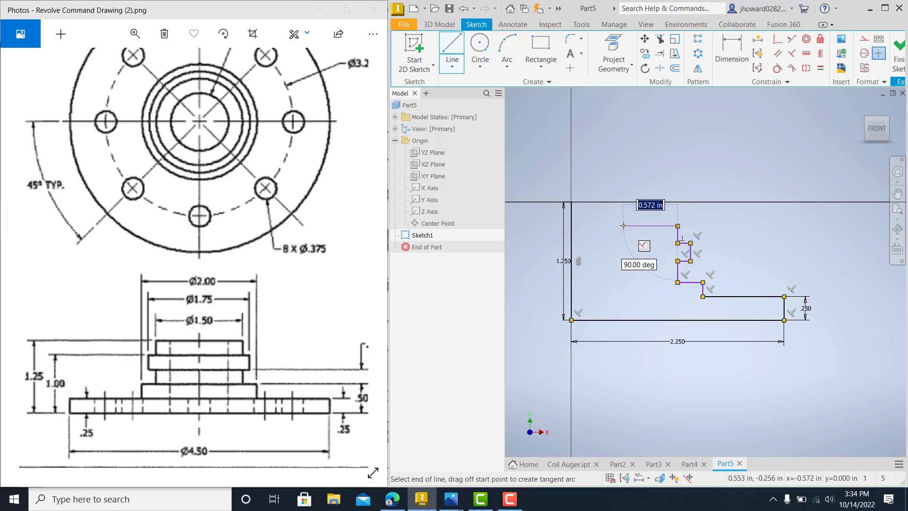
mouse_move(609, 226)
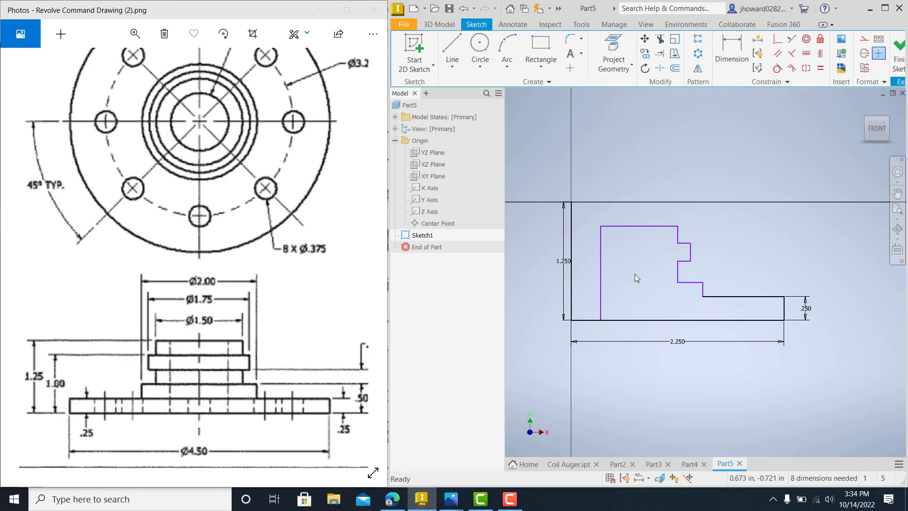
Step: Dimension the profile's step edges, entering 1.5/2 for one radius
click(731, 49)
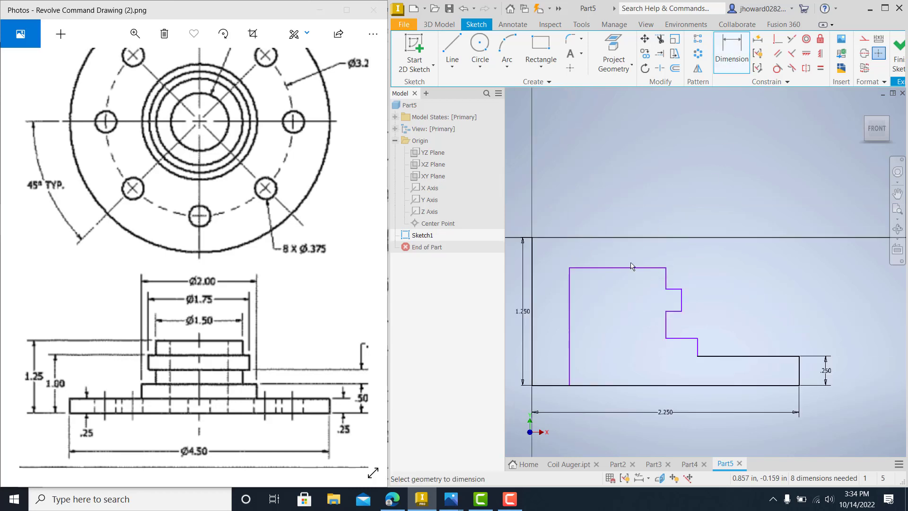
click(569, 322)
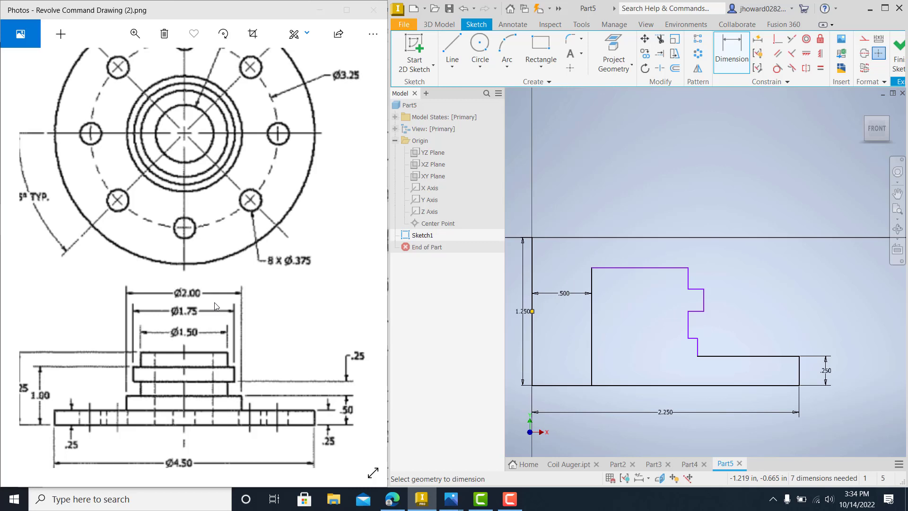
mouse_move(243, 407)
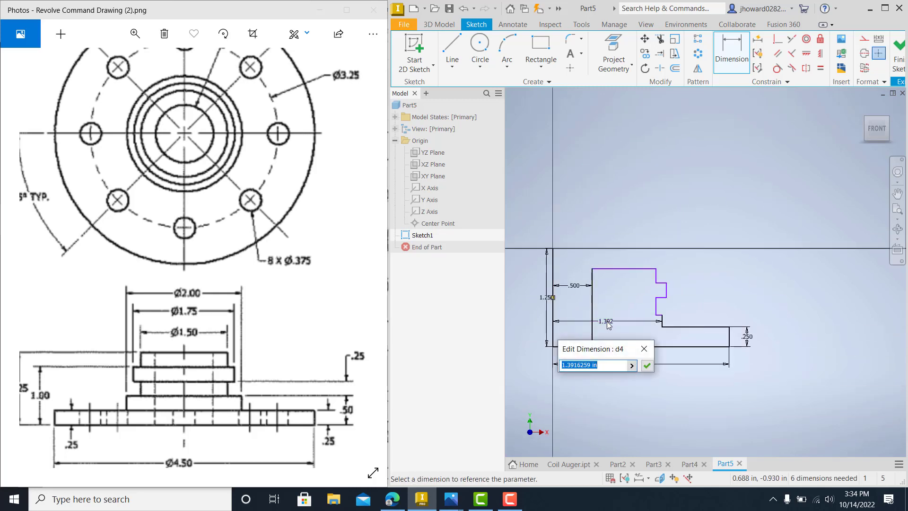
click(646, 365)
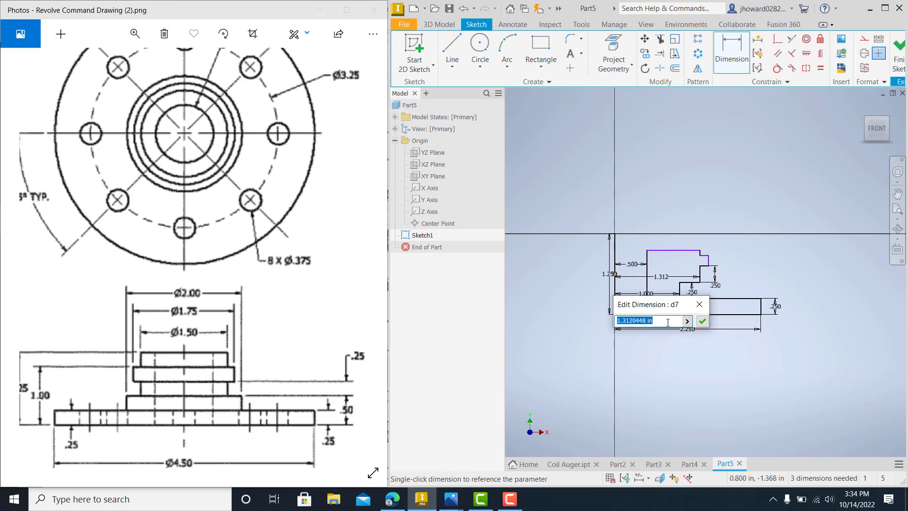
text(1.5/2)
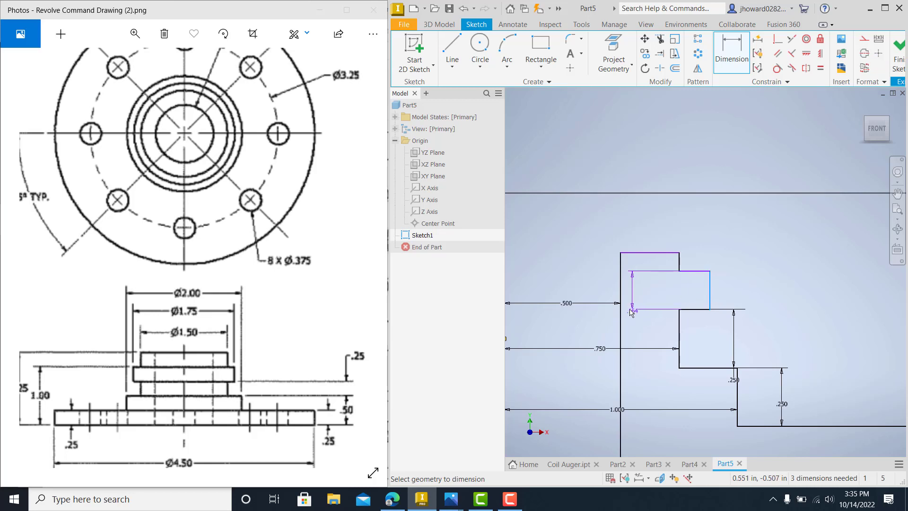
Step: Dimension the top step's radius as 1.75/2 (.875)
click(653, 296)
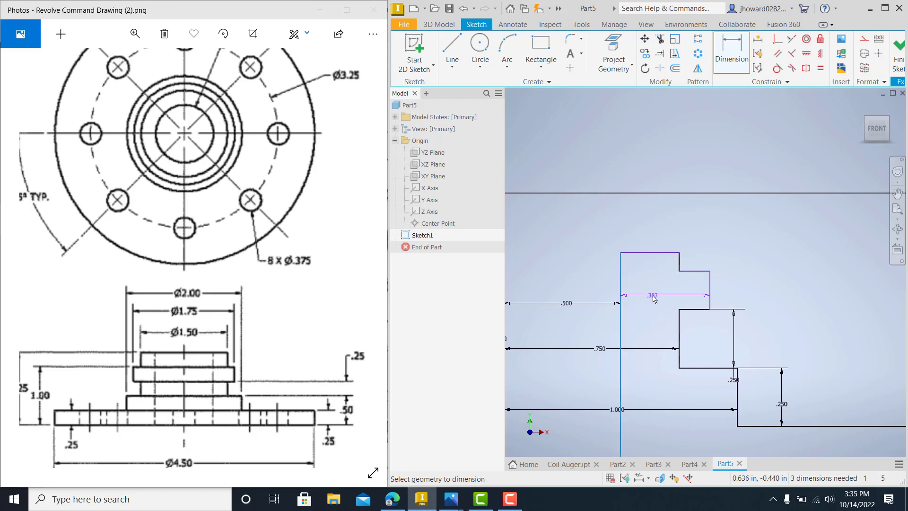
click(652, 296)
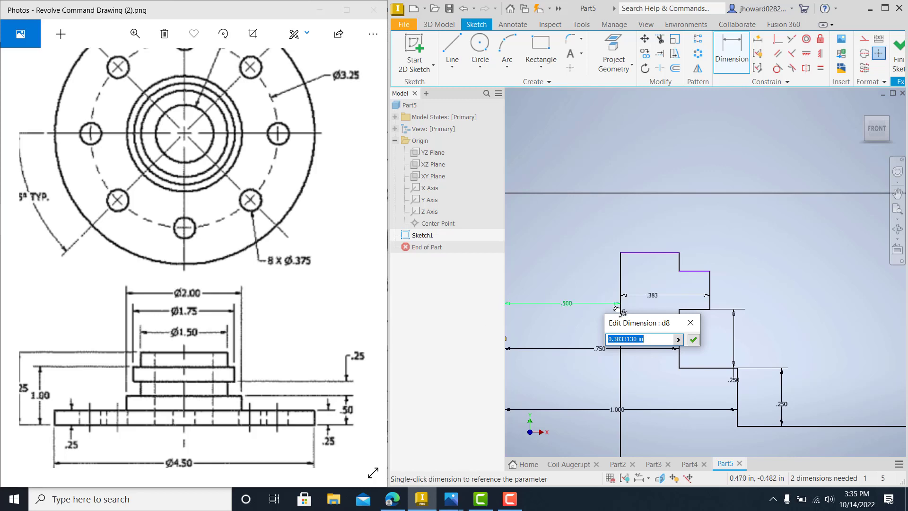
text(1.75/2)
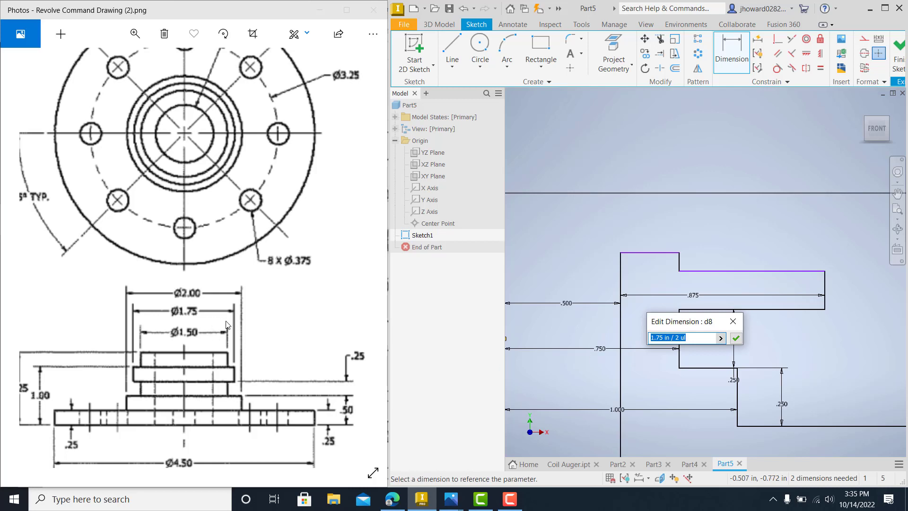
mouse_move(238, 324)
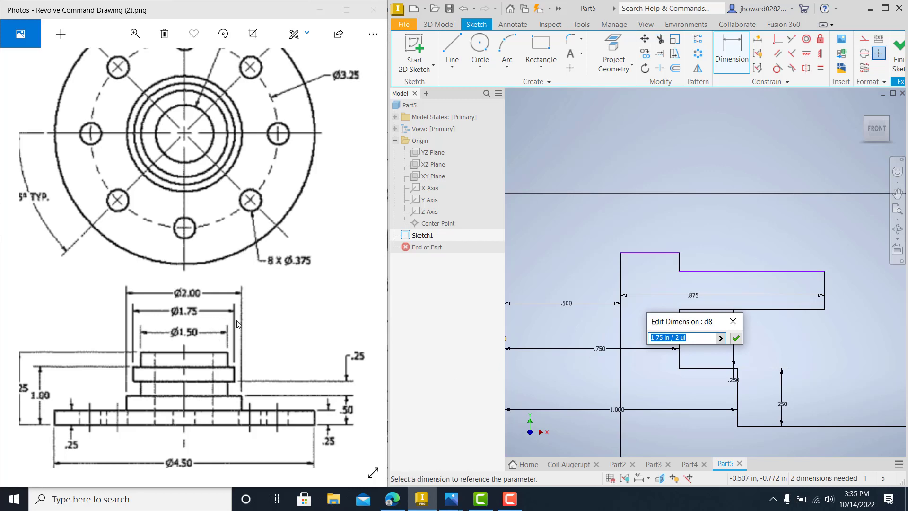
mouse_move(687, 359)
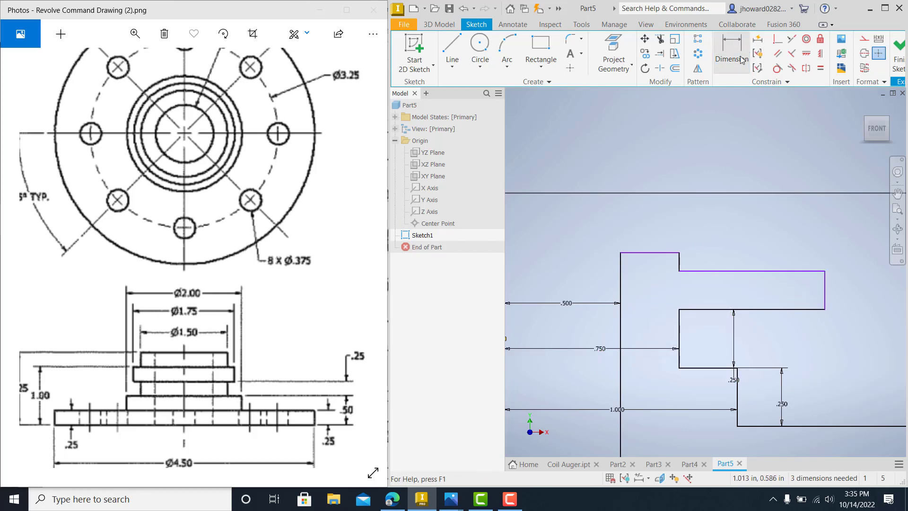
Step: Add the .250 step height dimension and decline the redundant over-constraining dimension
click(731, 52)
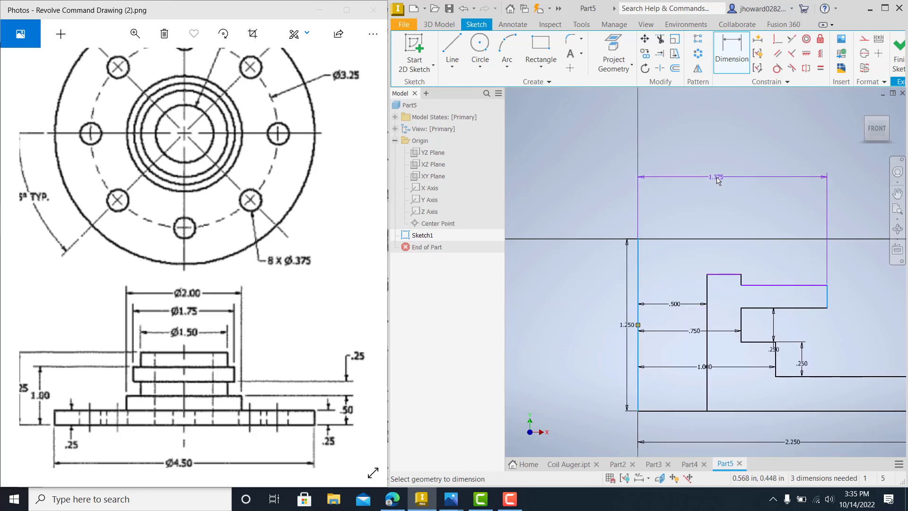
click(716, 177)
text(.875)
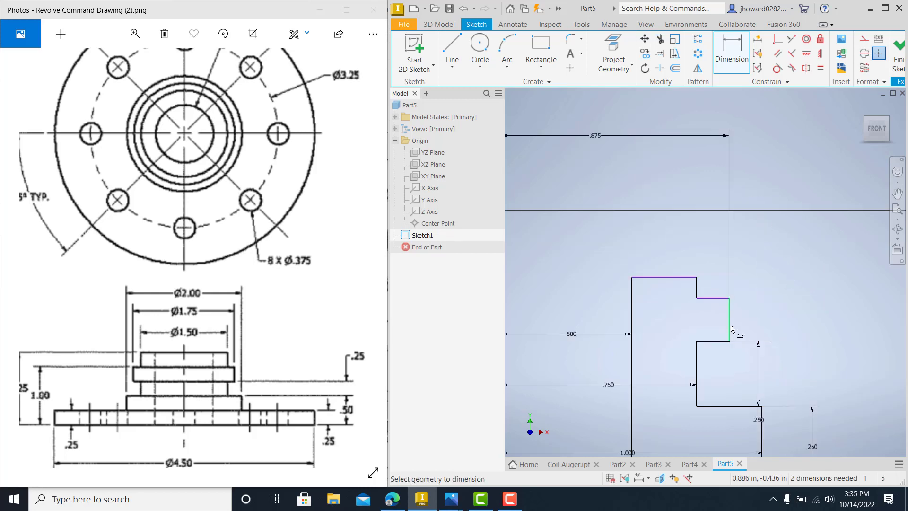
click(729, 319)
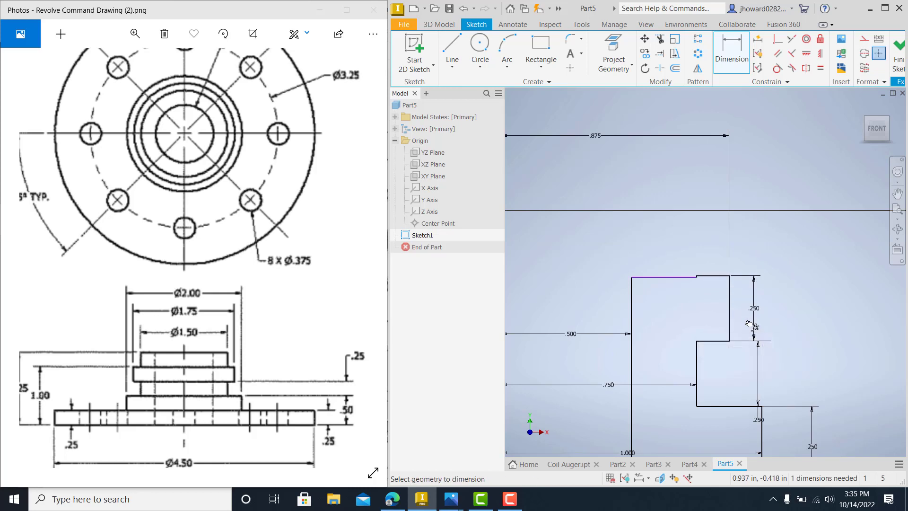
drag(750, 324, 655, 267)
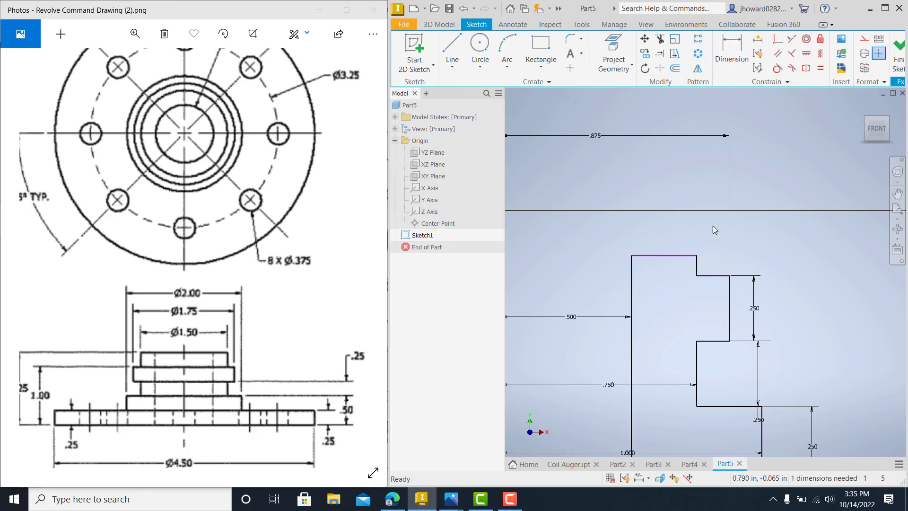
click(731, 52)
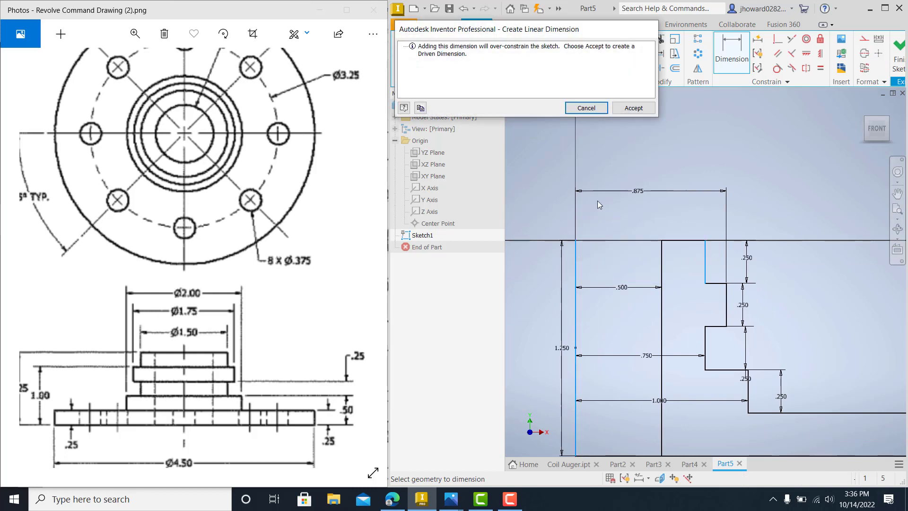
click(586, 108)
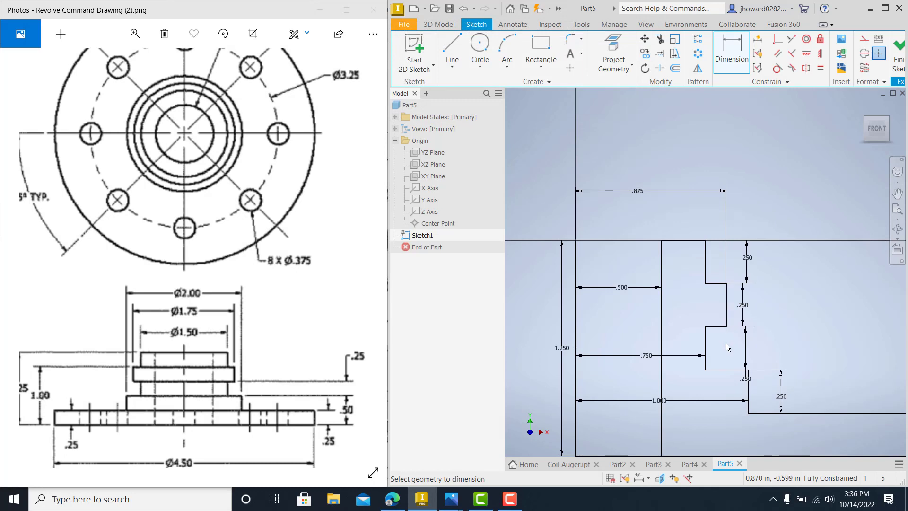
mouse_move(718, 317)
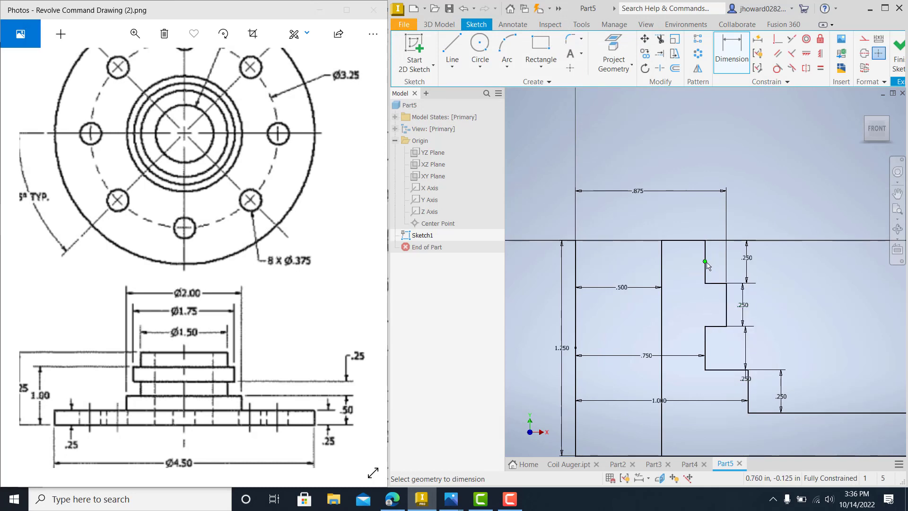
mouse_move(771, 344)
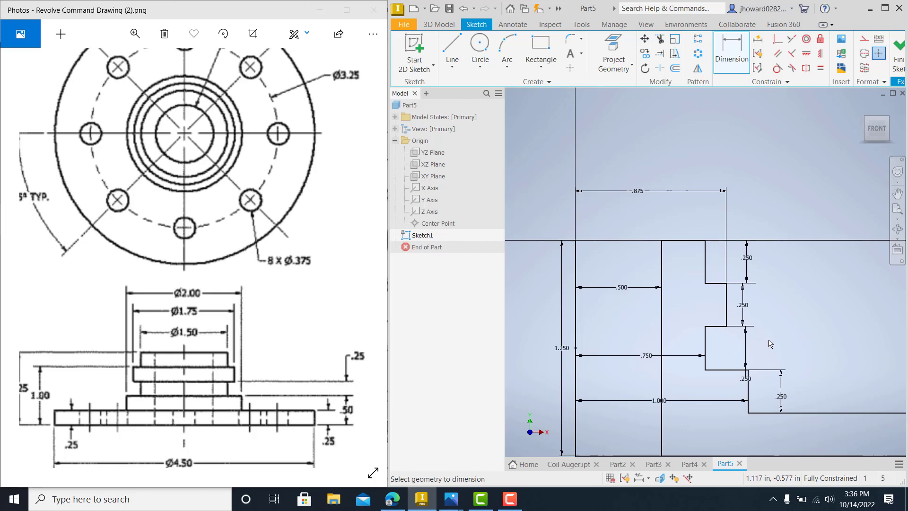
mouse_move(377, 355)
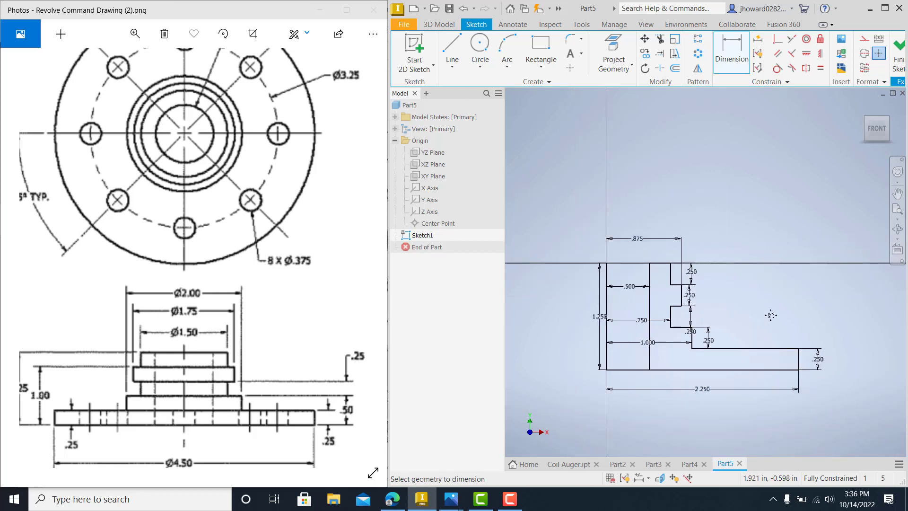
mouse_move(769, 320)
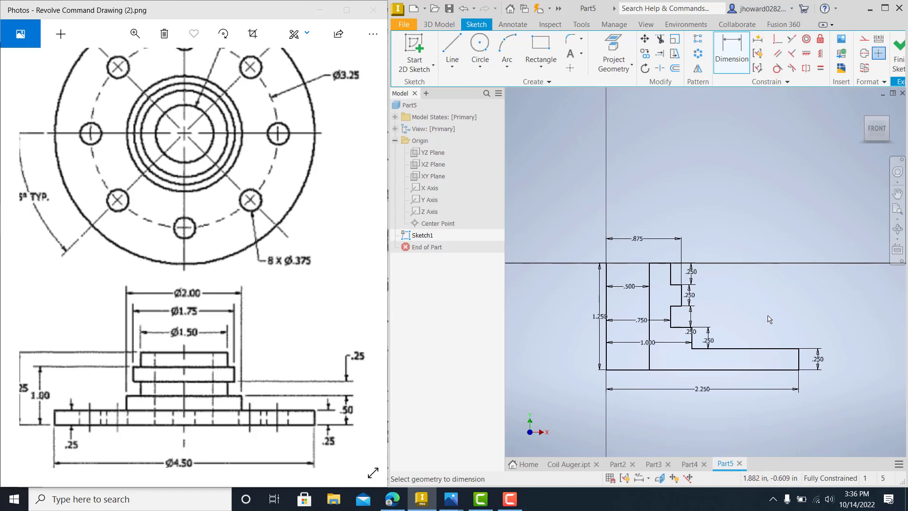
mouse_move(796, 144)
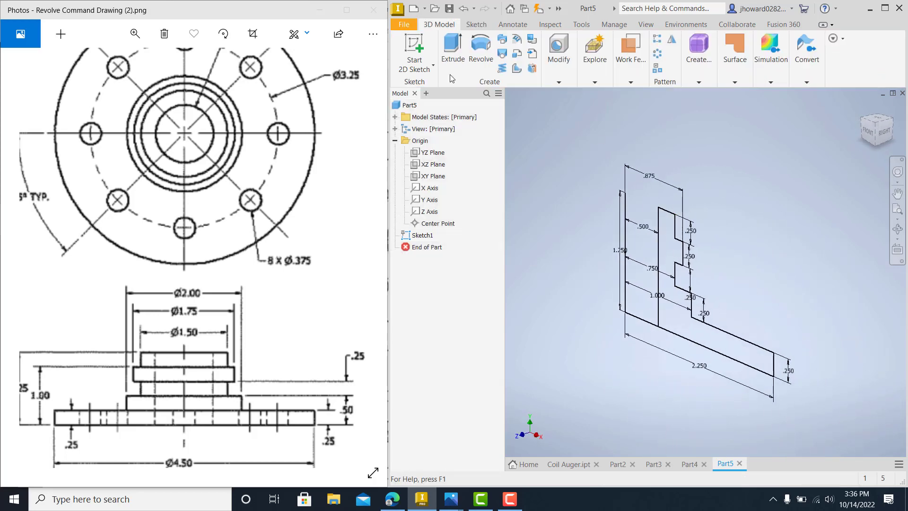
Step: Revolve the stepped profile a full 360 degrees into the Revolution1 solid
click(480, 47)
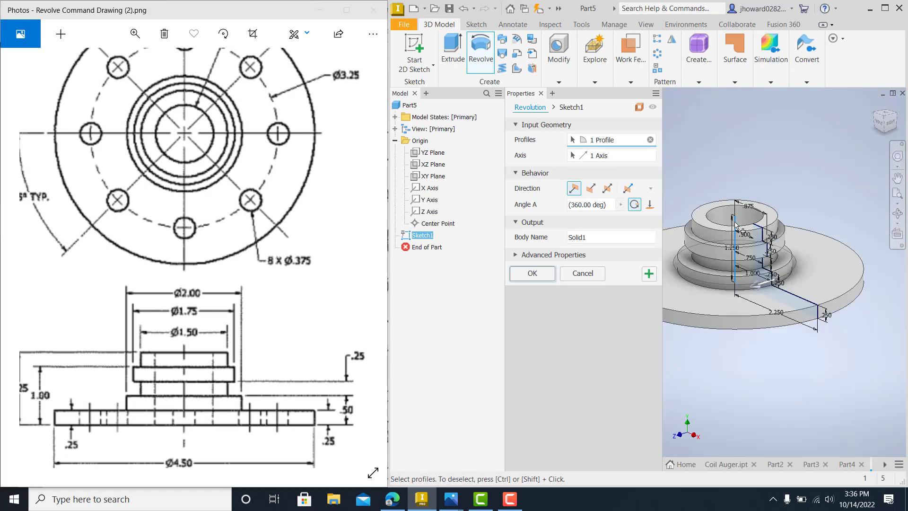
click(590, 205)
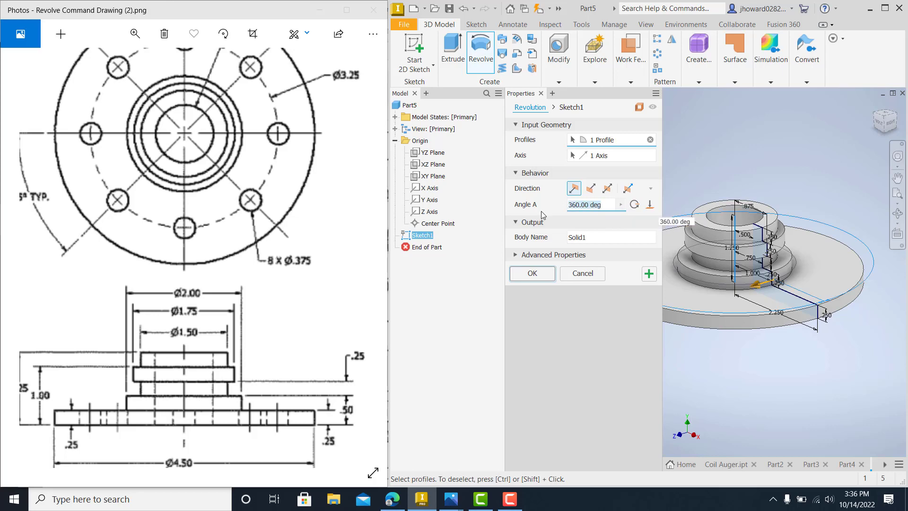
text(90)
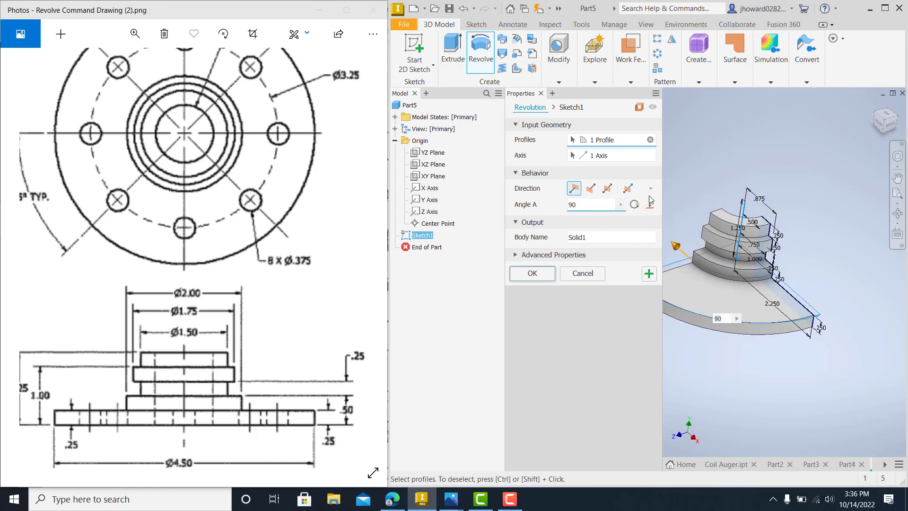
text(3)
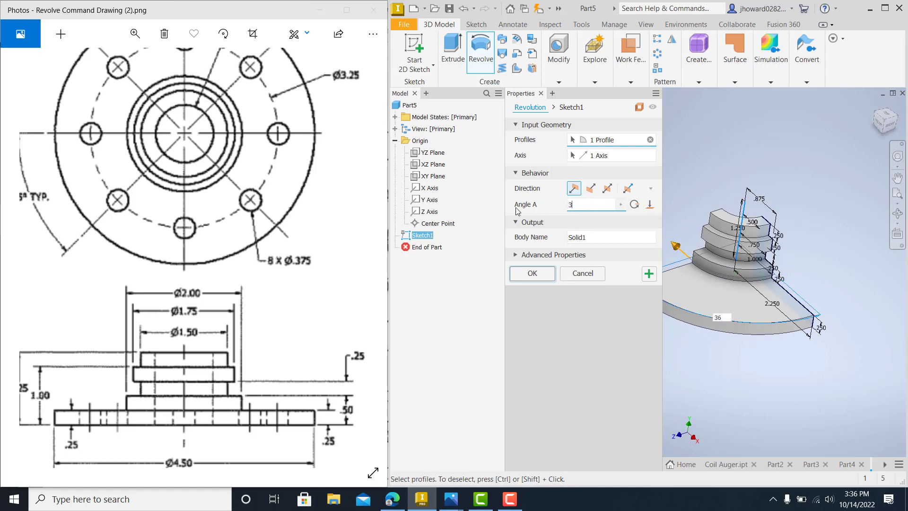
click(532, 274)
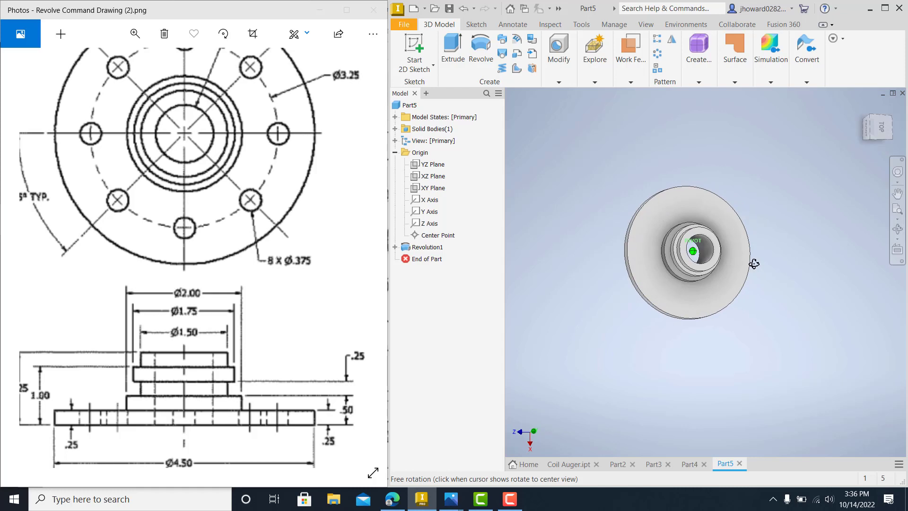
Step: Create Sketch2 with a .375 circle dimensioned 3.25/2 above the hub centre
click(414, 49)
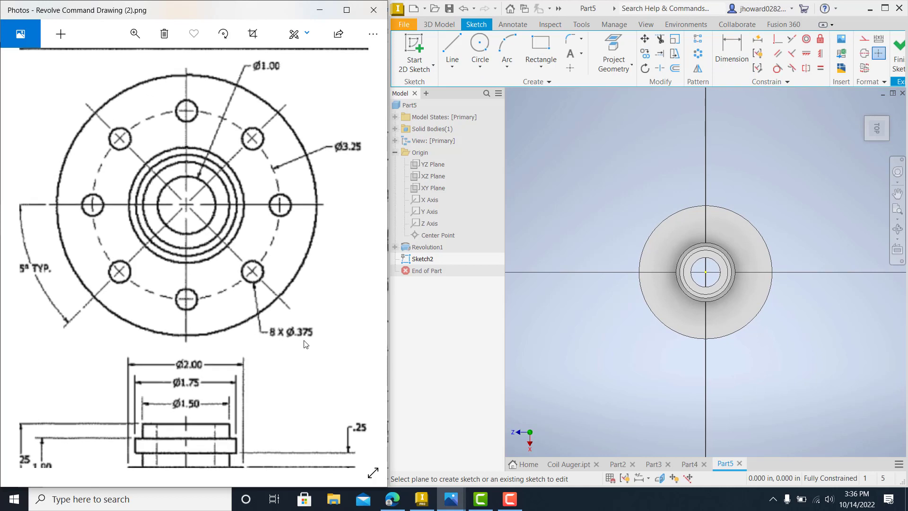
mouse_move(302, 341)
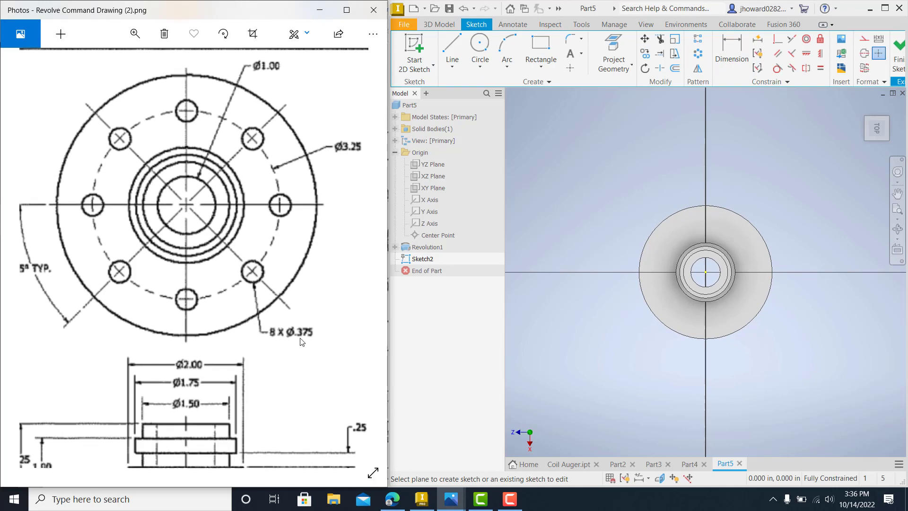
mouse_move(136, 236)
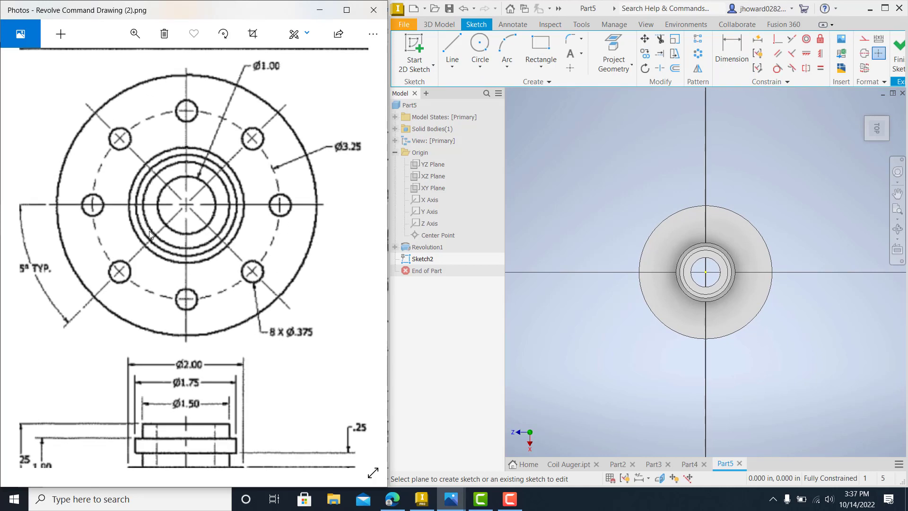
mouse_move(355, 161)
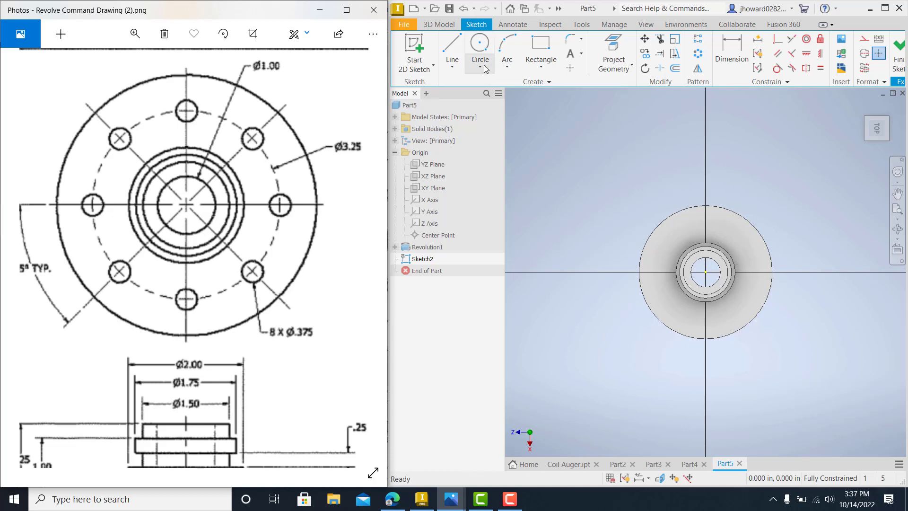
click(480, 42)
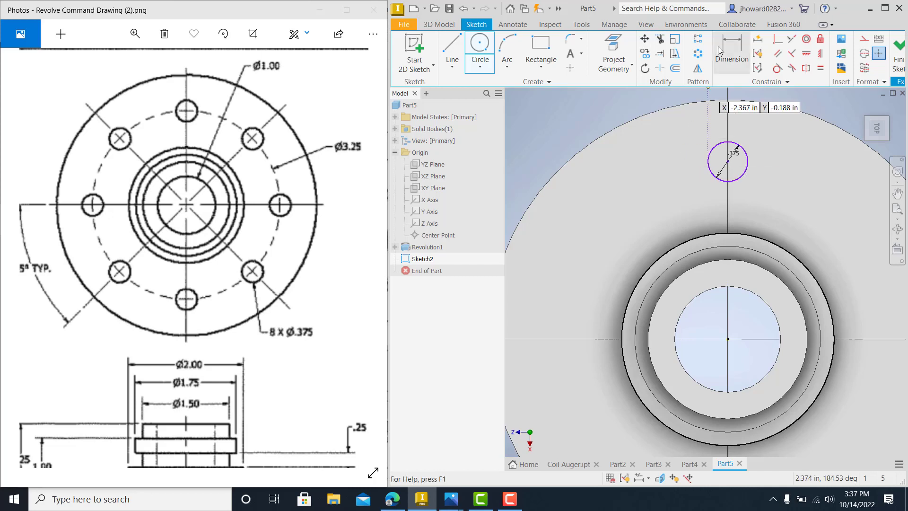
click(731, 52)
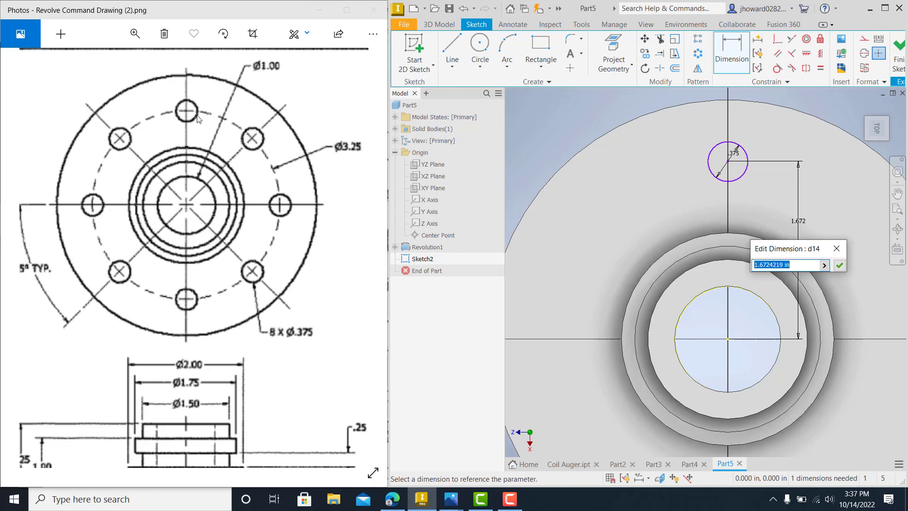
text(3)
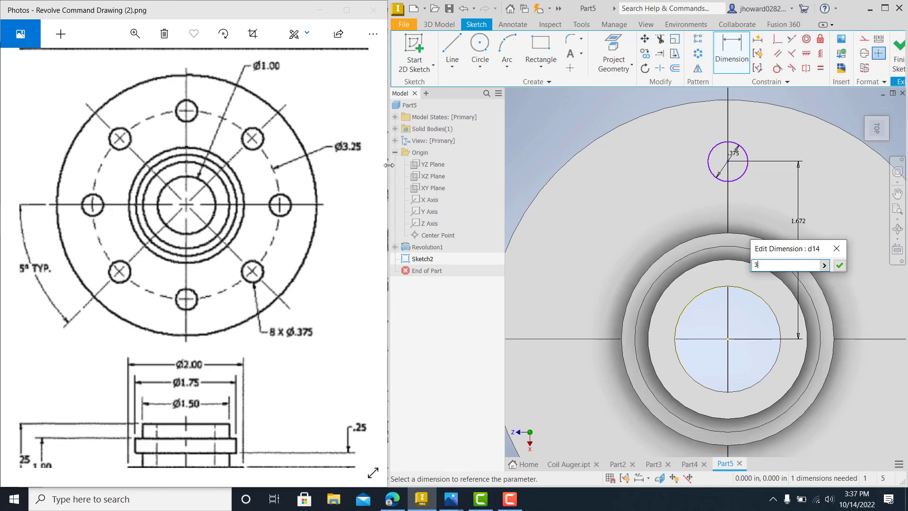
click(839, 265)
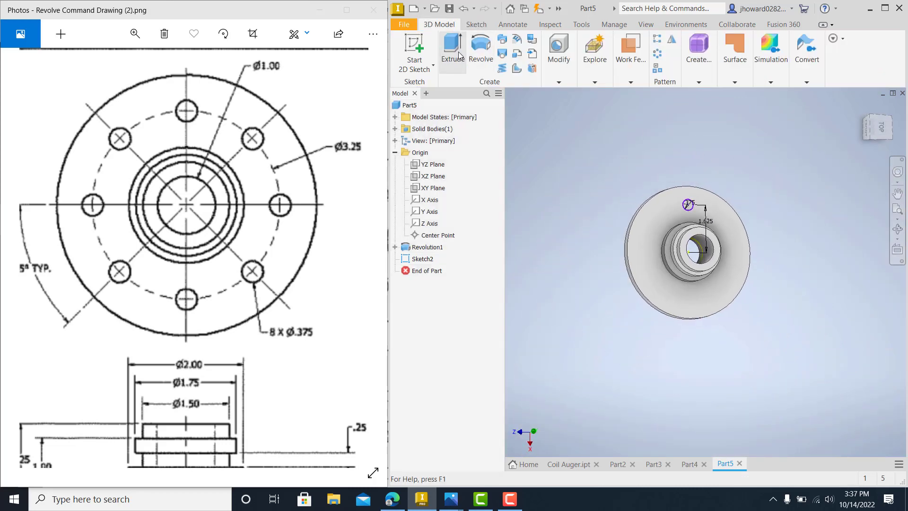
Step: Extrude-cut the Sketch2 .375 circle through the flange as Extrusion1
click(452, 45)
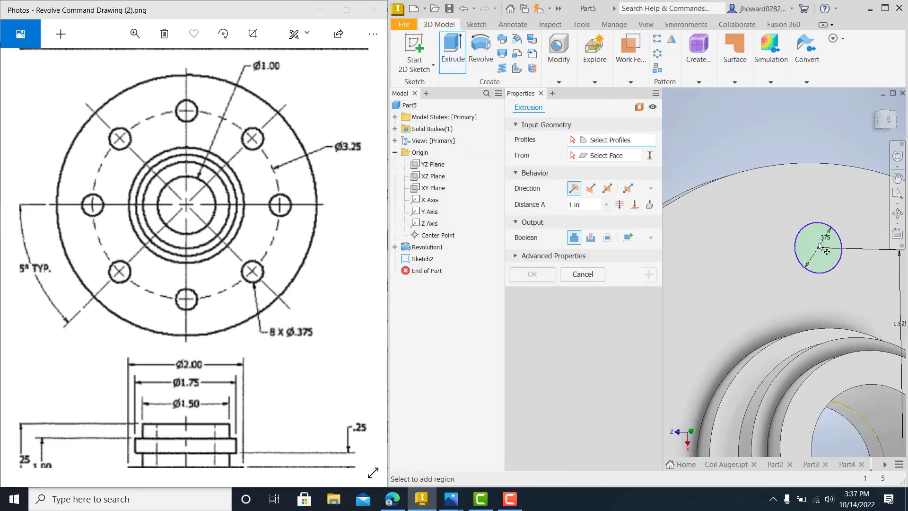
click(819, 248)
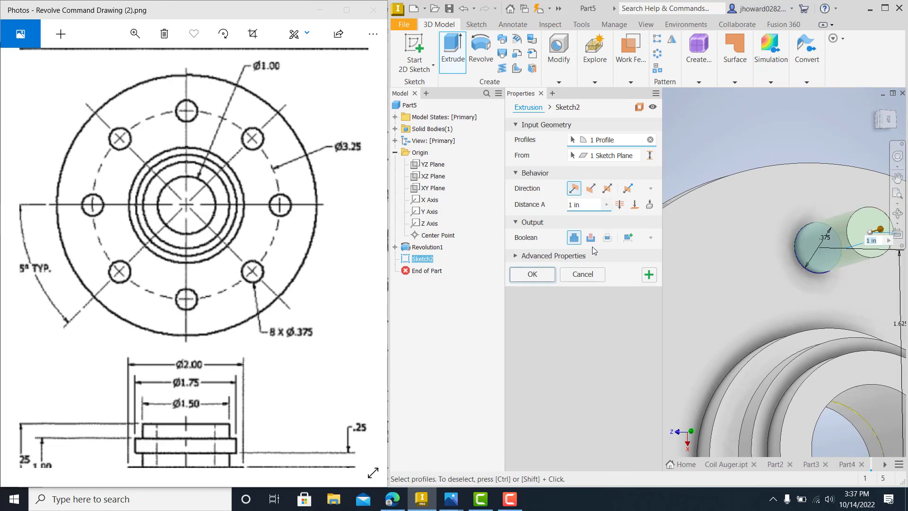
click(532, 275)
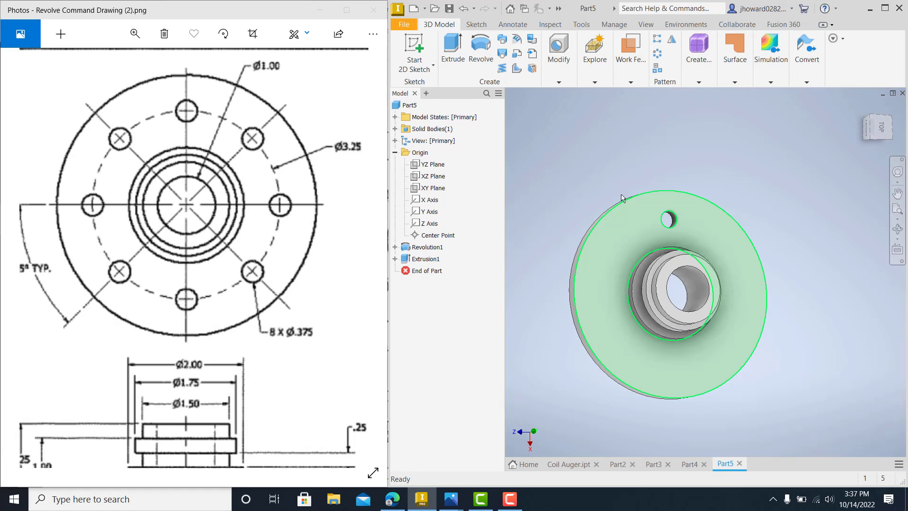
Step: Open the Work Features list to choose the Axis option
click(677, 321)
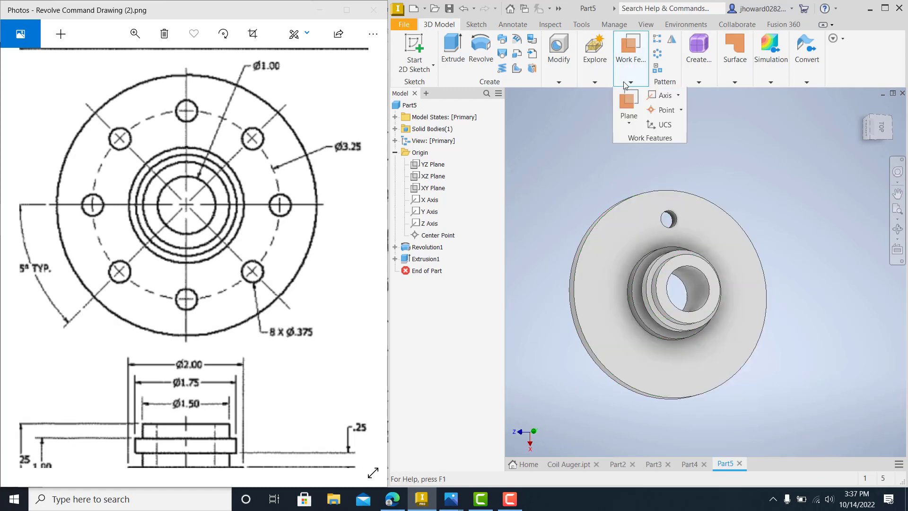
mouse_move(700, 288)
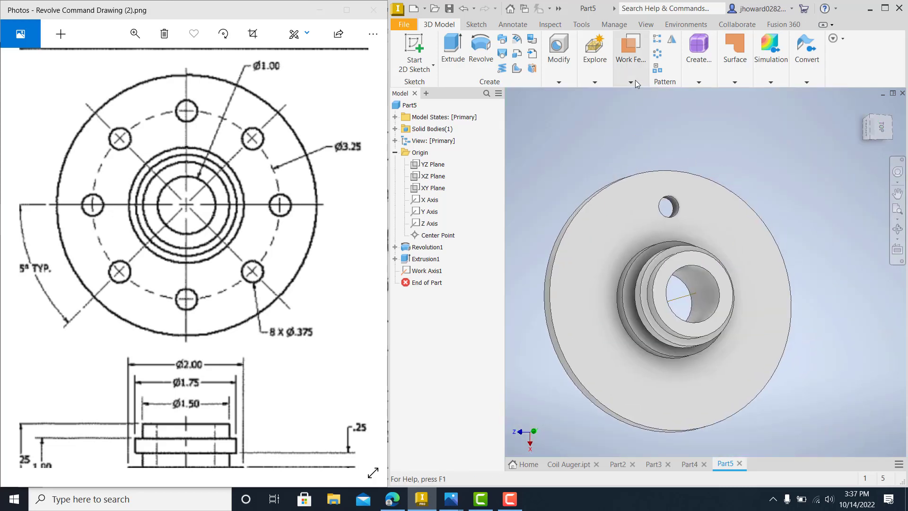
mouse_move(663, 60)
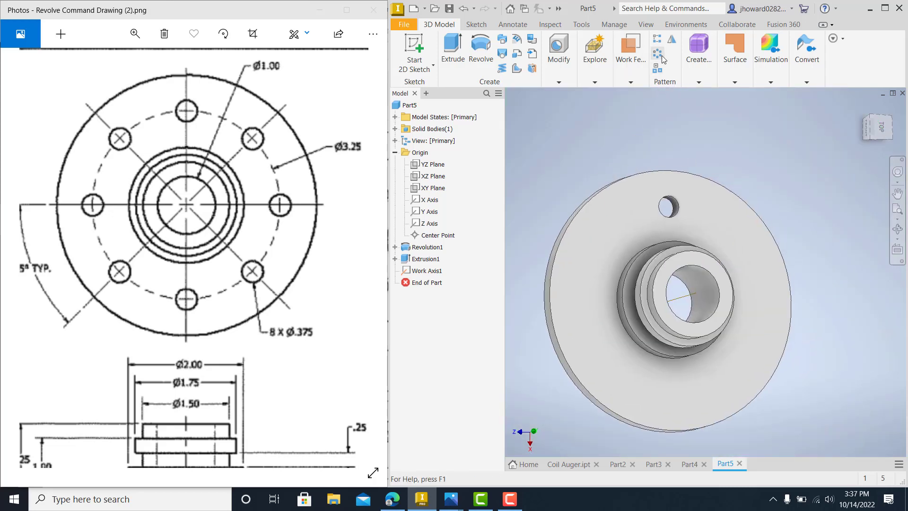
Step: Pattern Extrusion1 around Work Axis1 as eight occurrences over 360 degrees
click(657, 53)
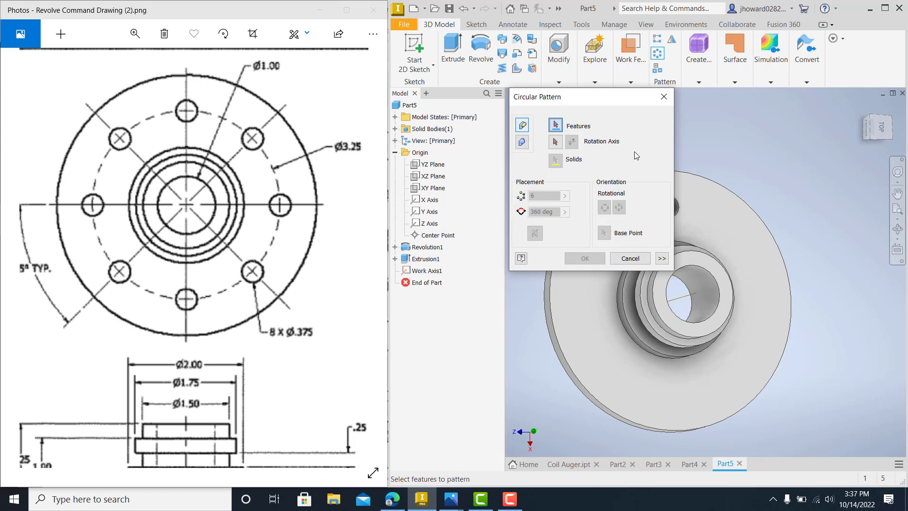
click(426, 258)
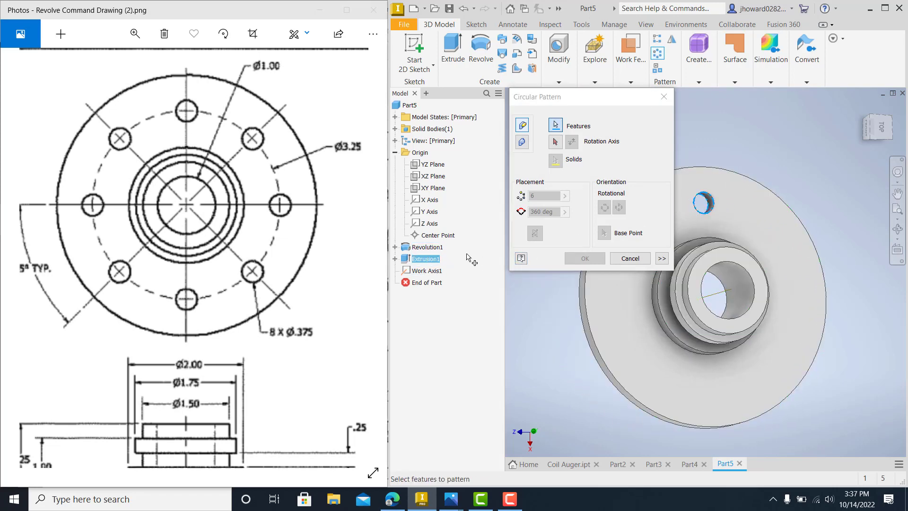
click(554, 142)
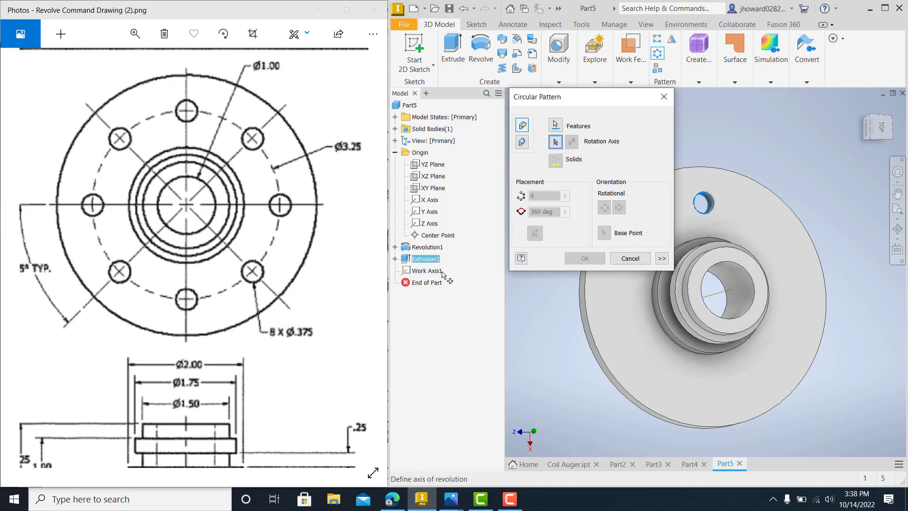
click(541, 196)
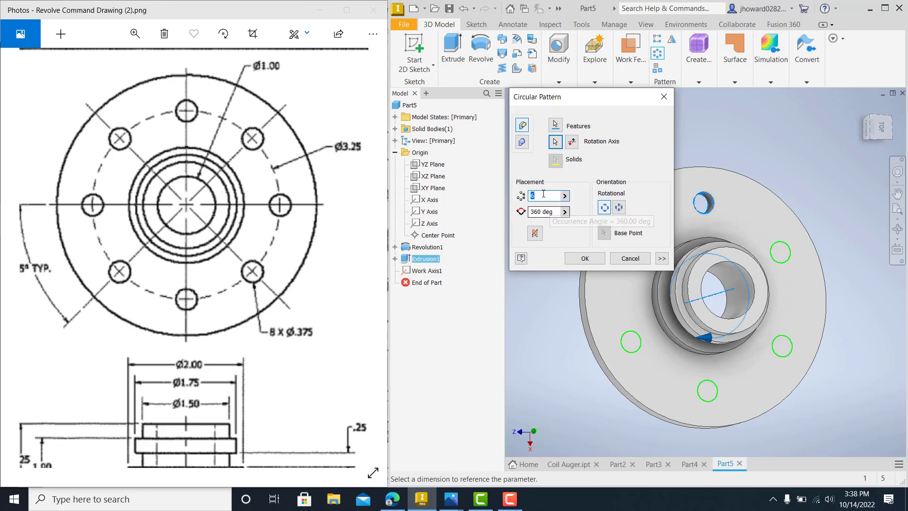
text(8)
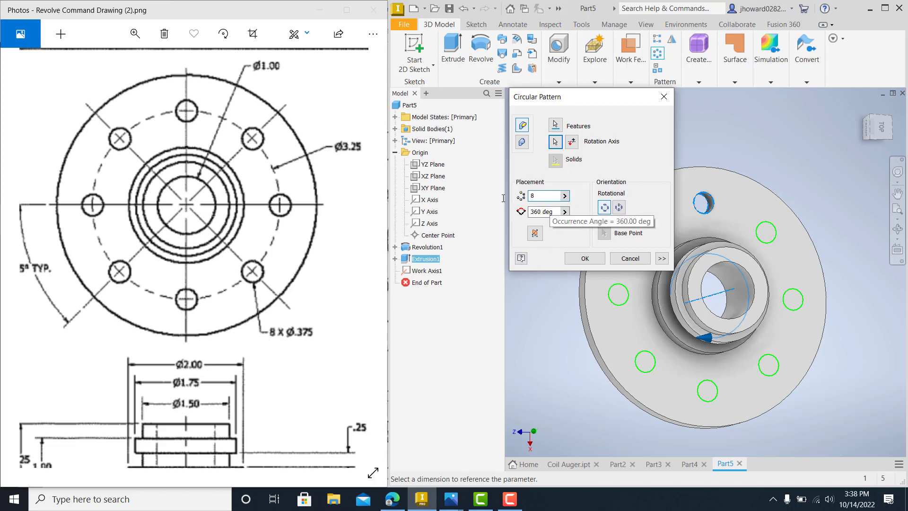
click(585, 258)
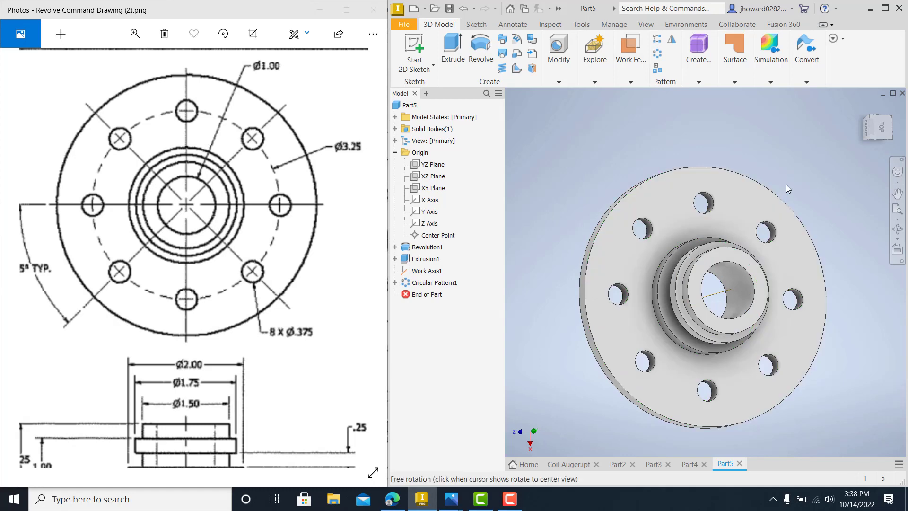
drag(787, 189, 774, 232)
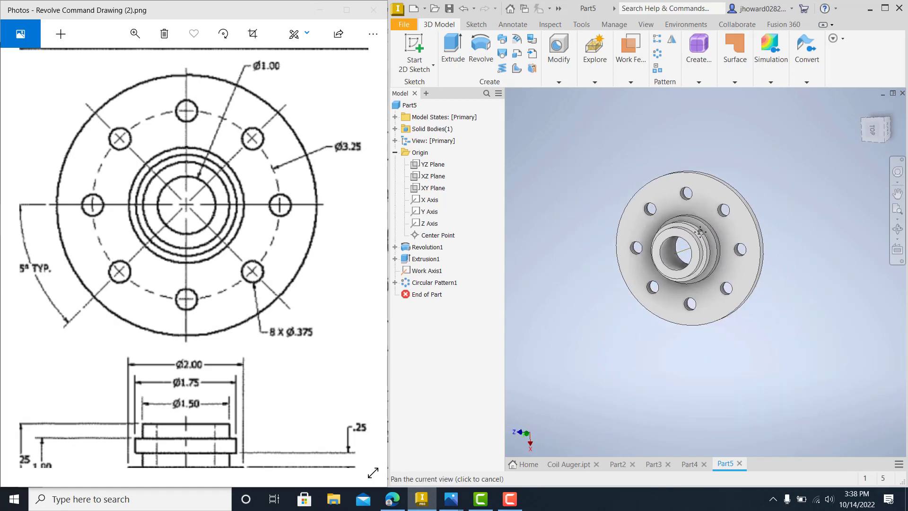
drag(686, 249, 709, 255)
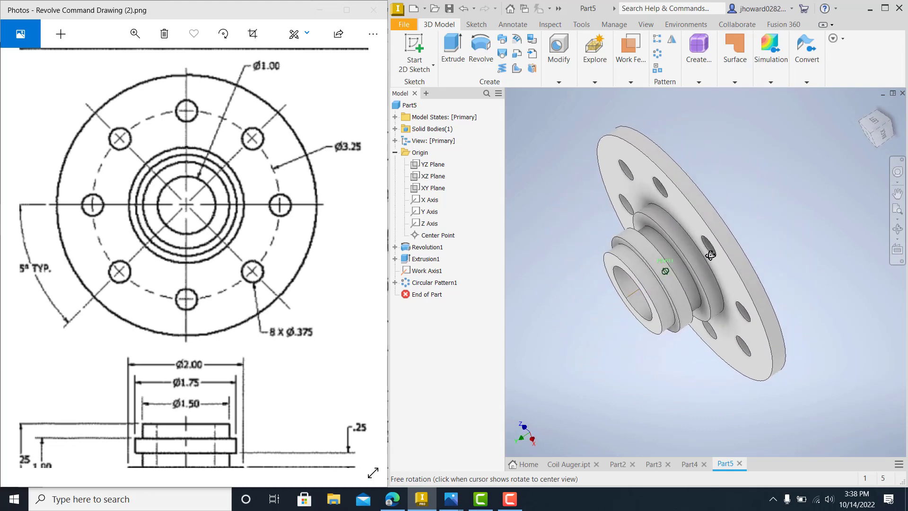
drag(710, 255, 729, 250)
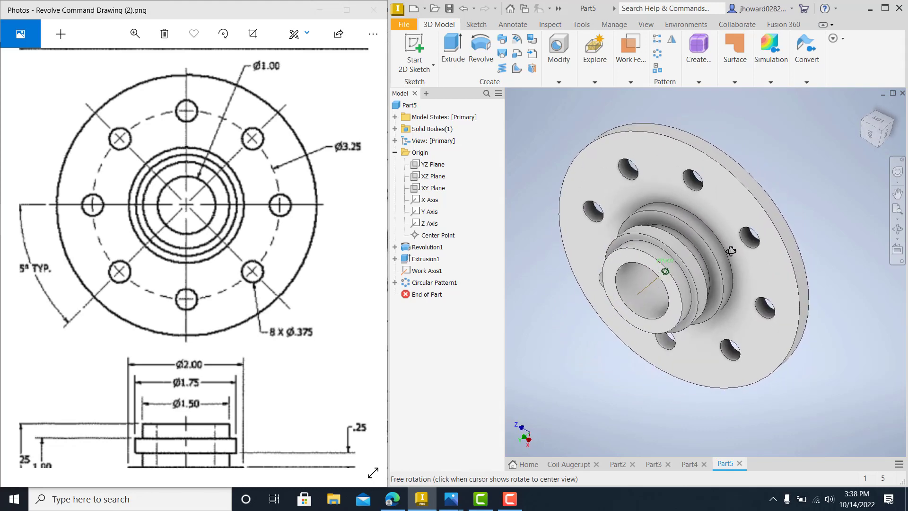